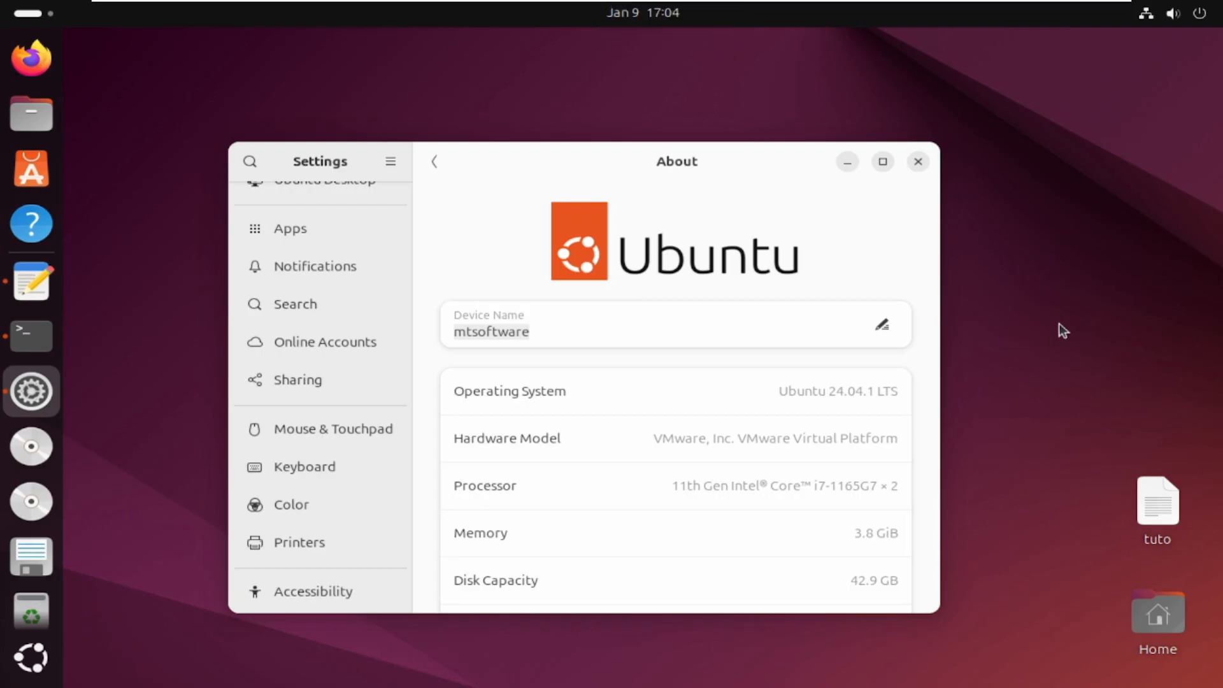
mouse_move(798, 210)
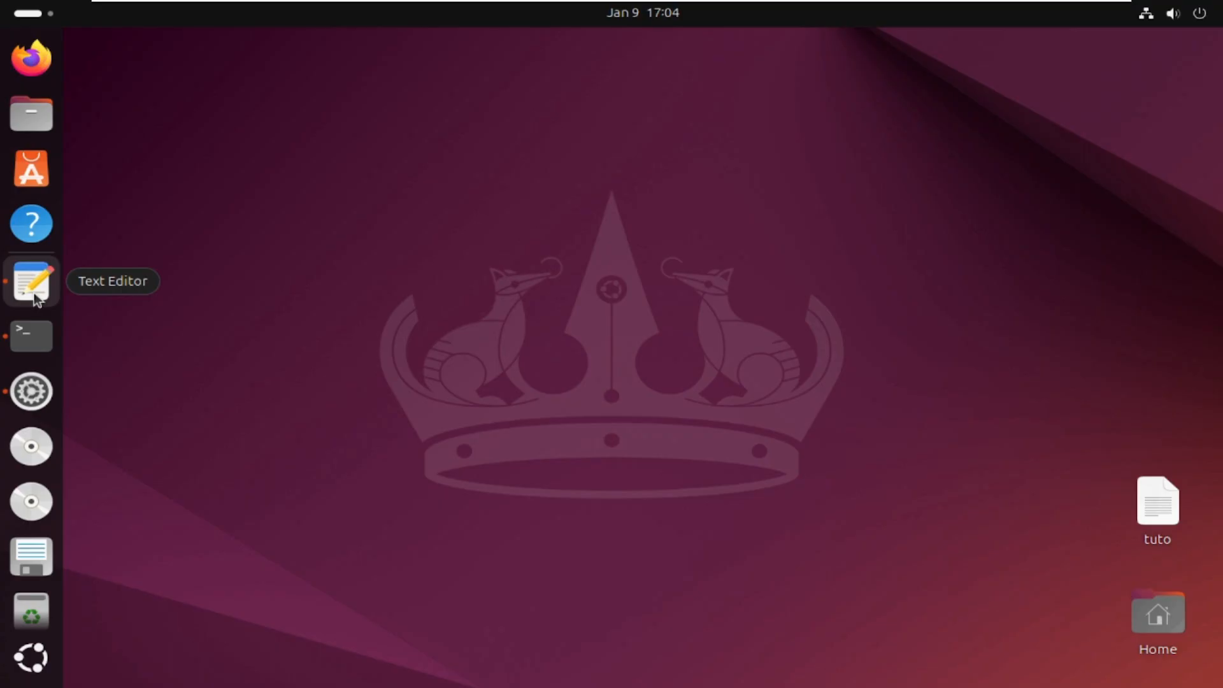
Bring up the tuto notes, then carry 'sudo lshw -class network' into the terminal.
click(30, 281)
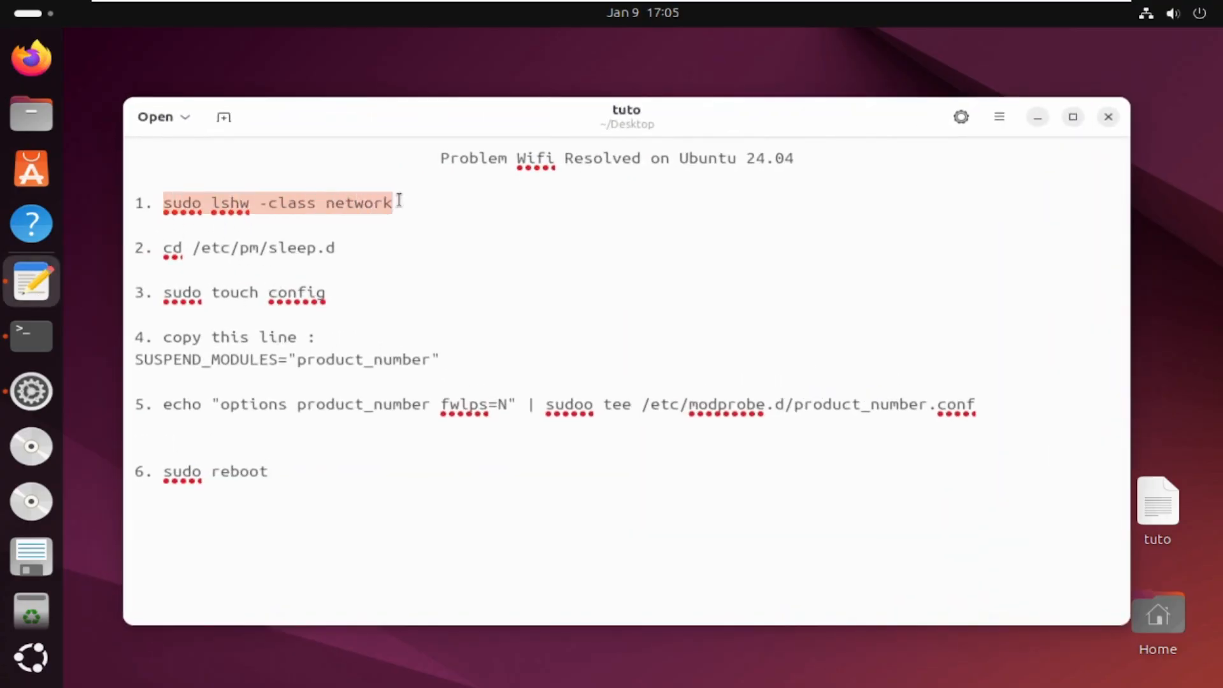
mouse_move(779, 98)
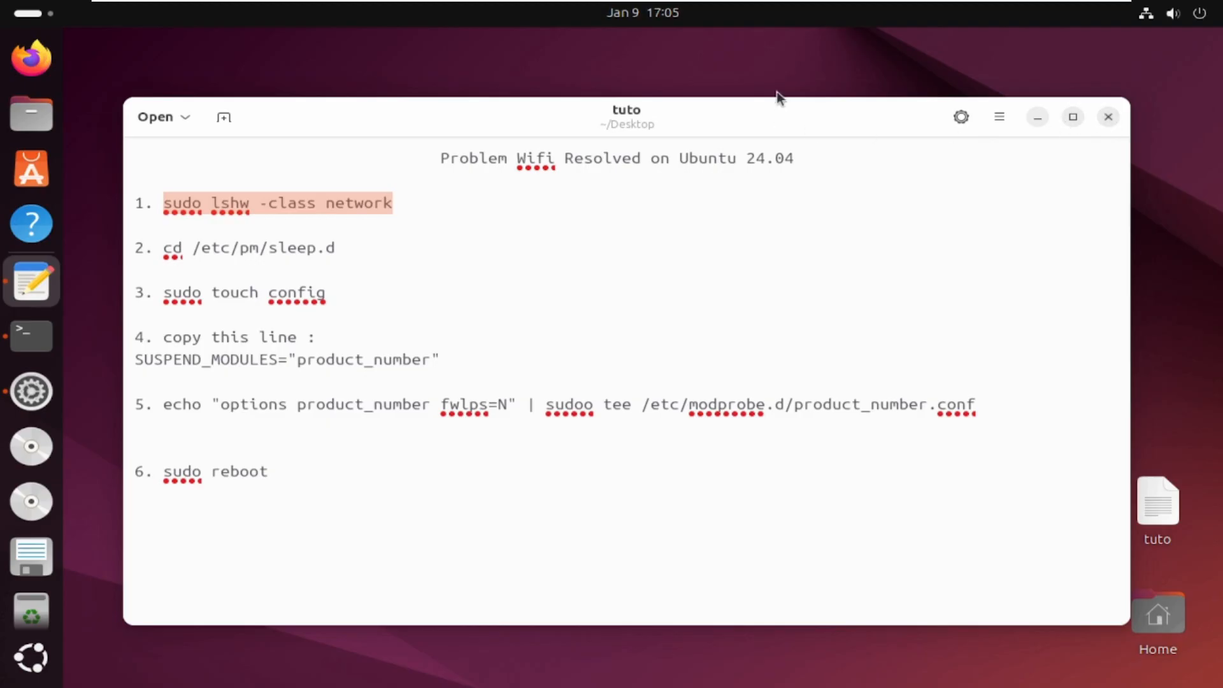
click(30, 335)
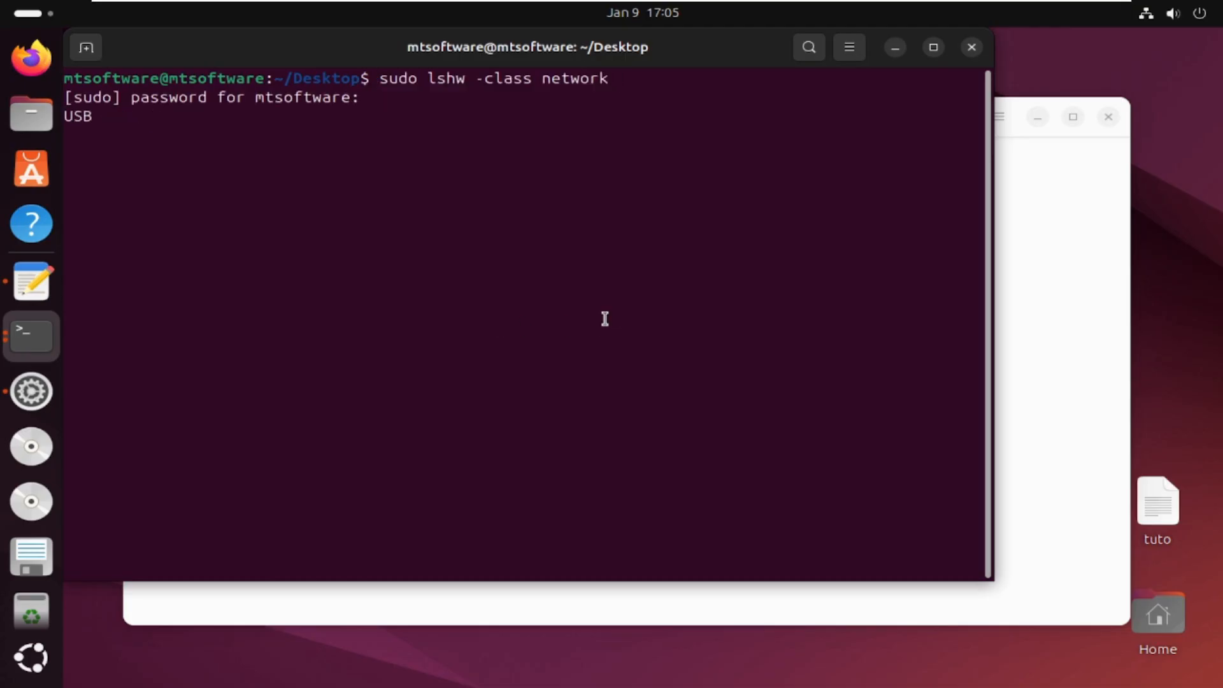
Run the lshw network listing and select the Ethernet product number 82545EM.
key(Return)
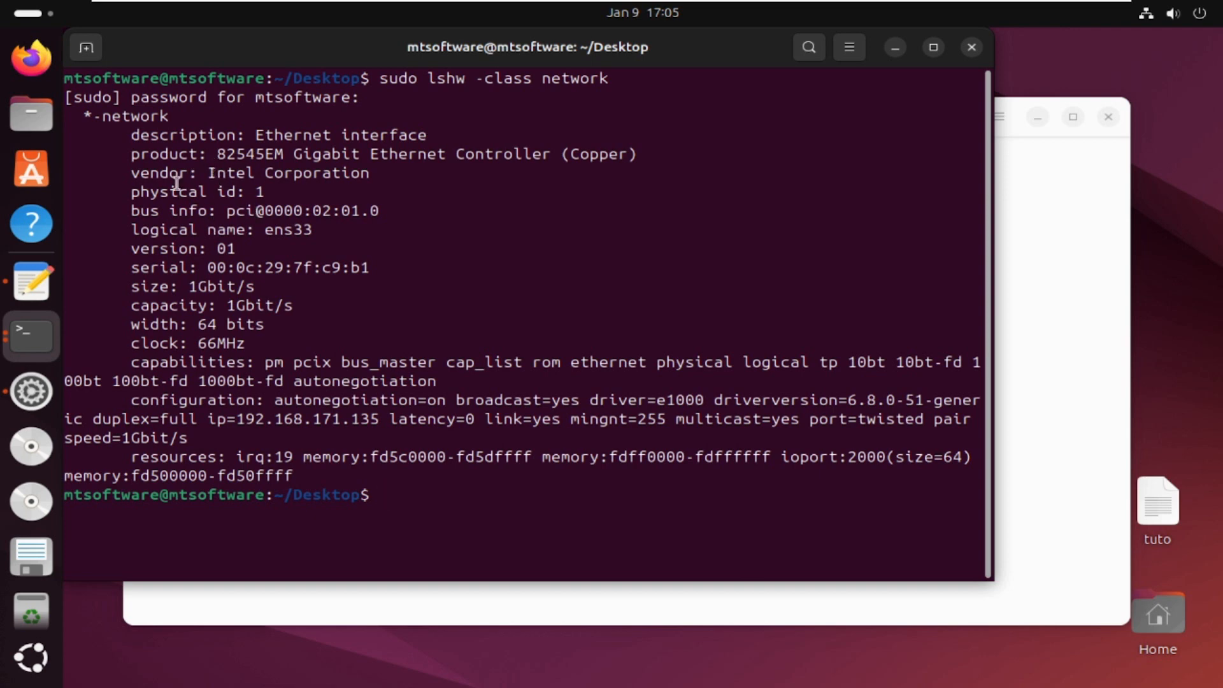
double_click(253, 154)
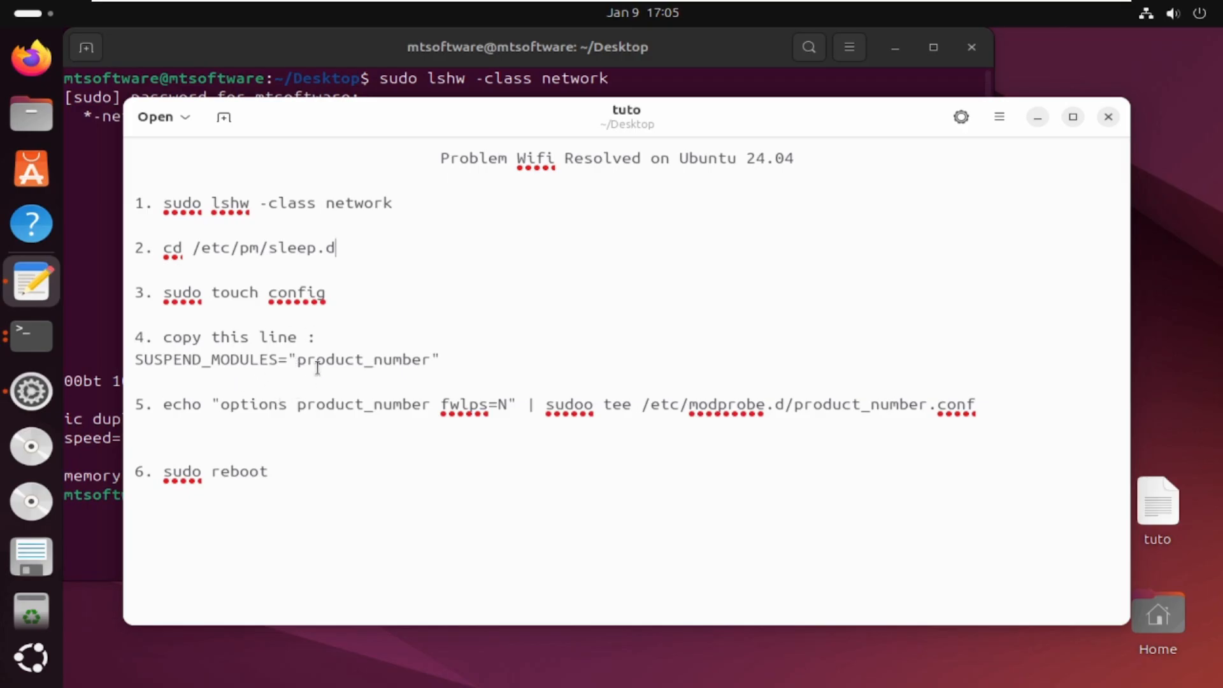
Fill both product_number placeholders with 82545EM and select step 2's cd command.
text(82545EM)
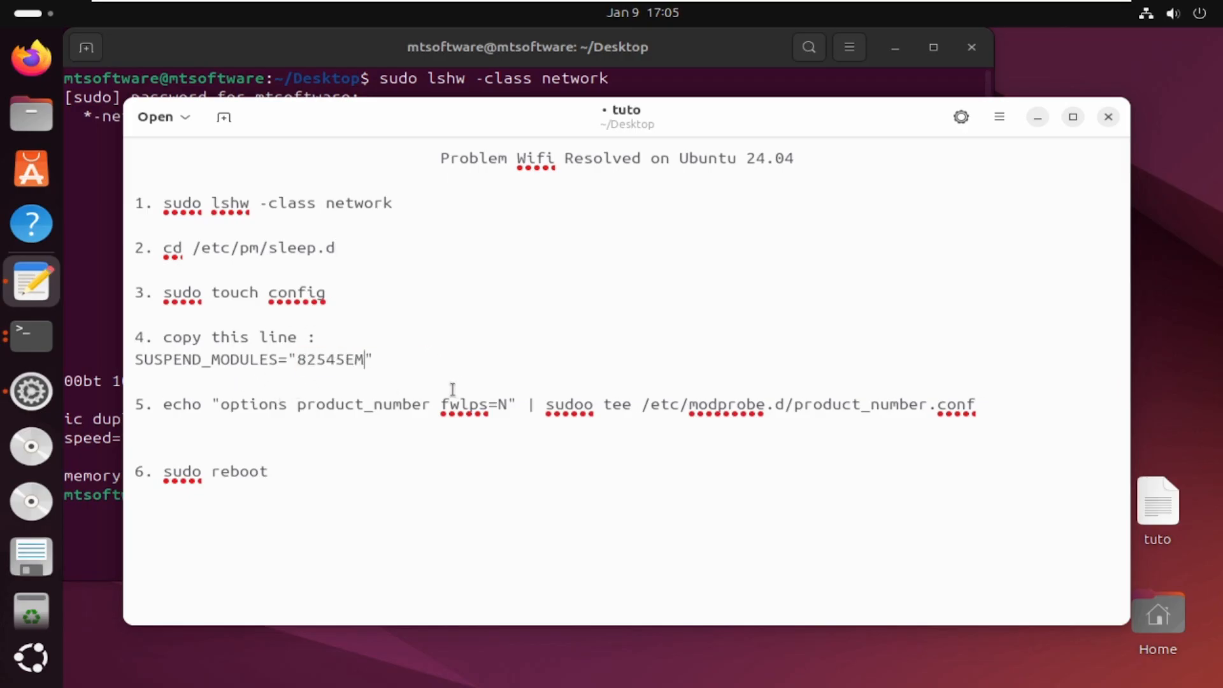
double_click(363, 404)
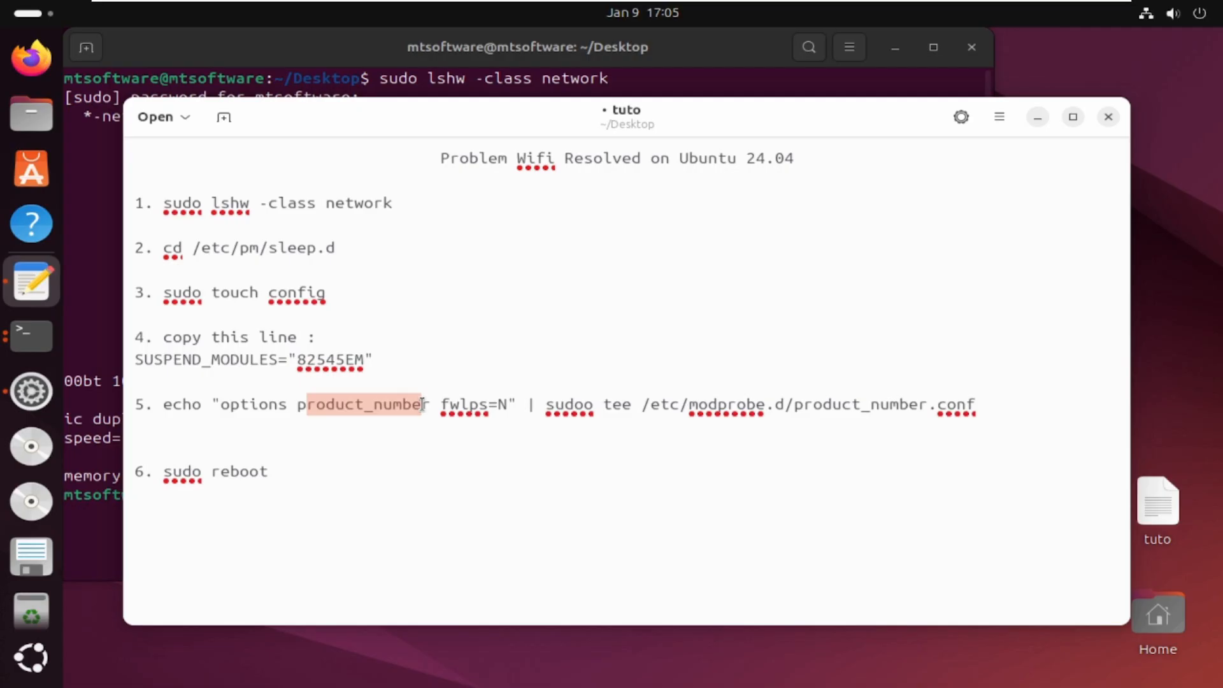
text(82545EM)
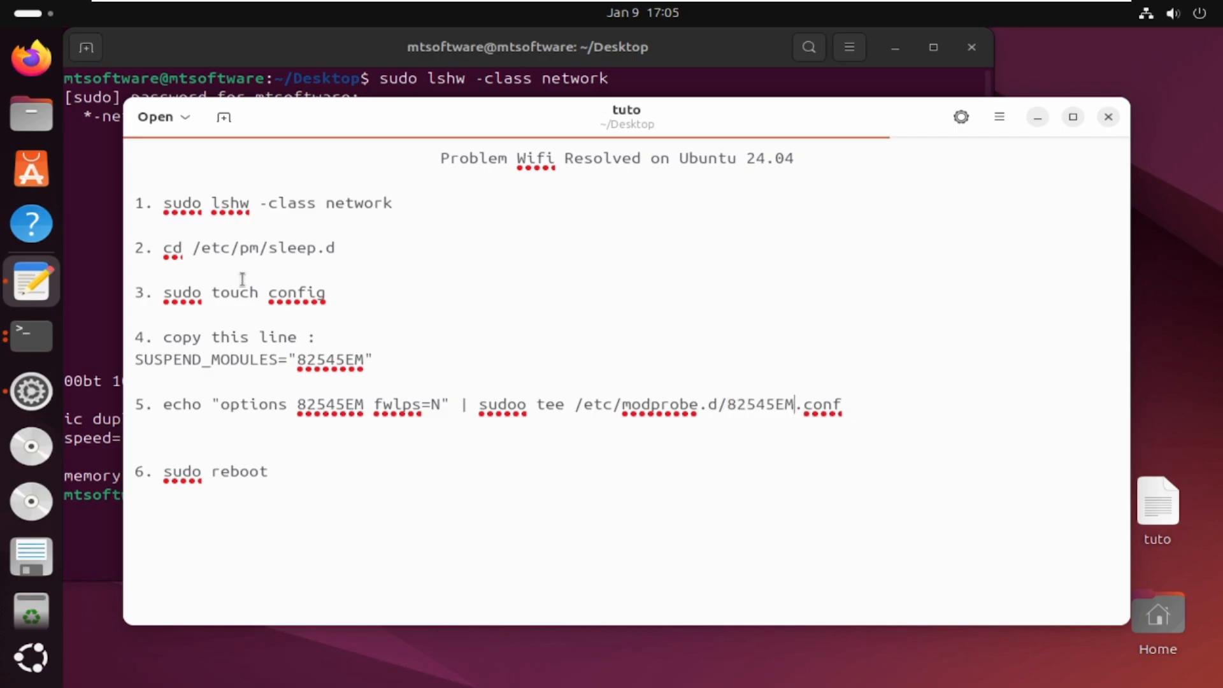
drag(163, 247, 335, 247)
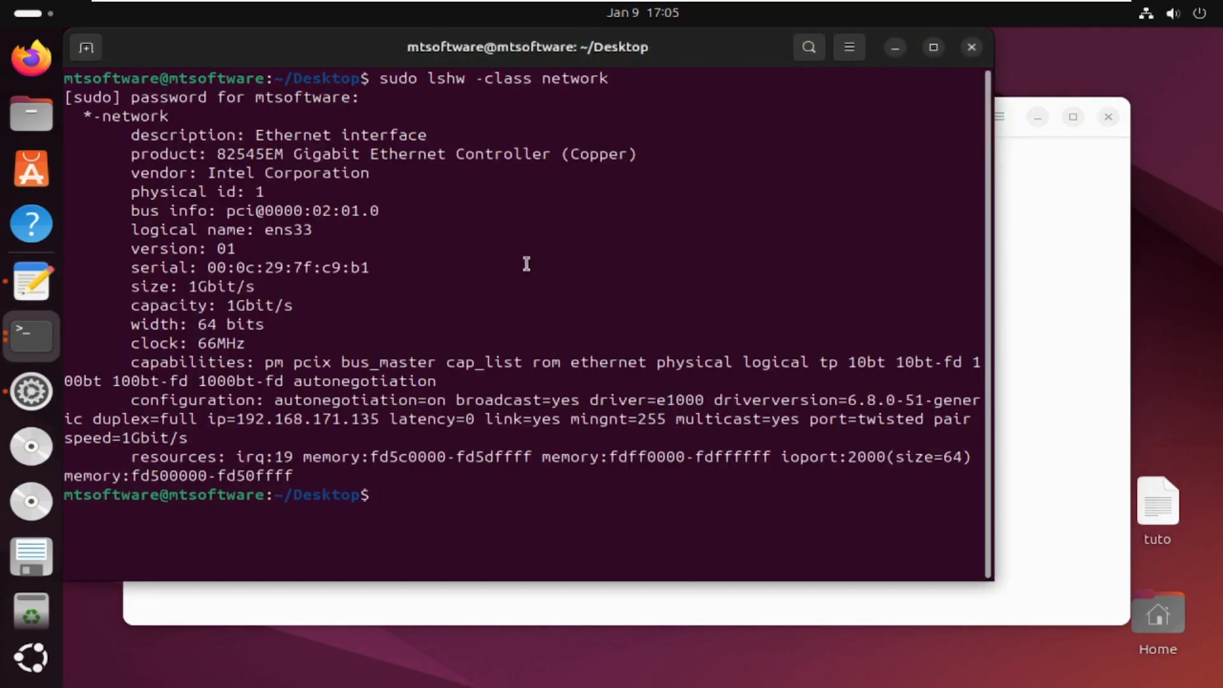
Change into /etc/pm/sleep.d and pick up the SUSPEND_MODULES line for the config file.
text(cd /etc/pm/sleep.d)
text(sudo touch config)
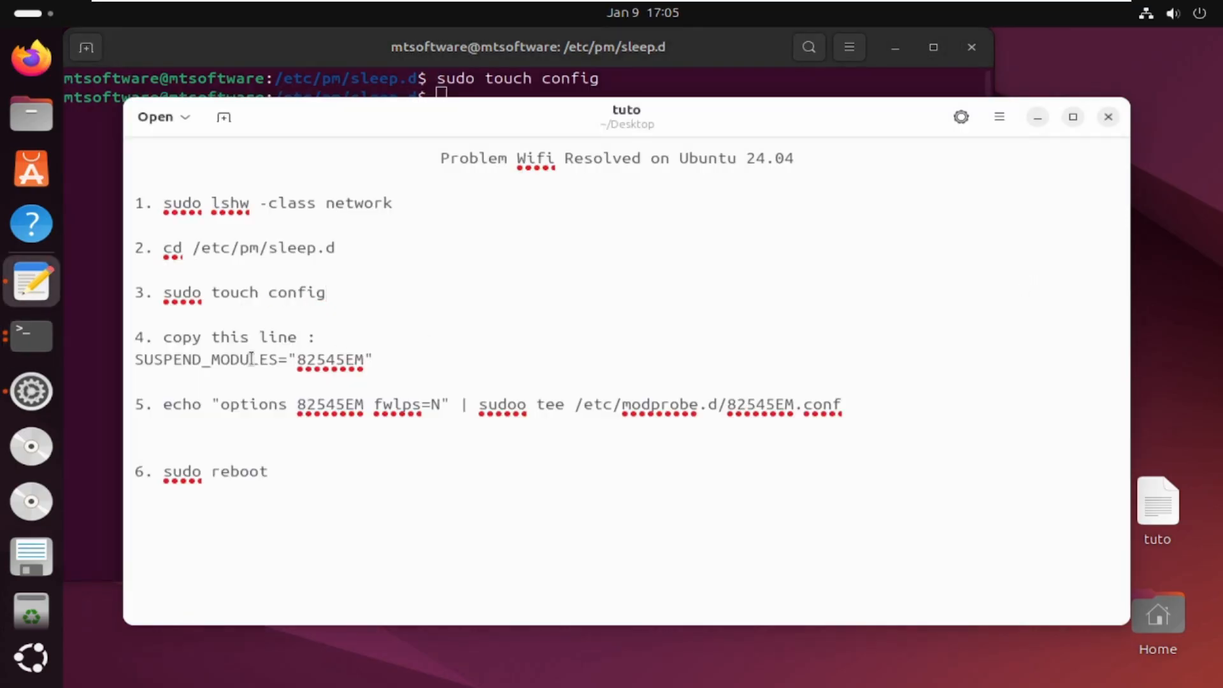
drag(135, 359, 373, 359)
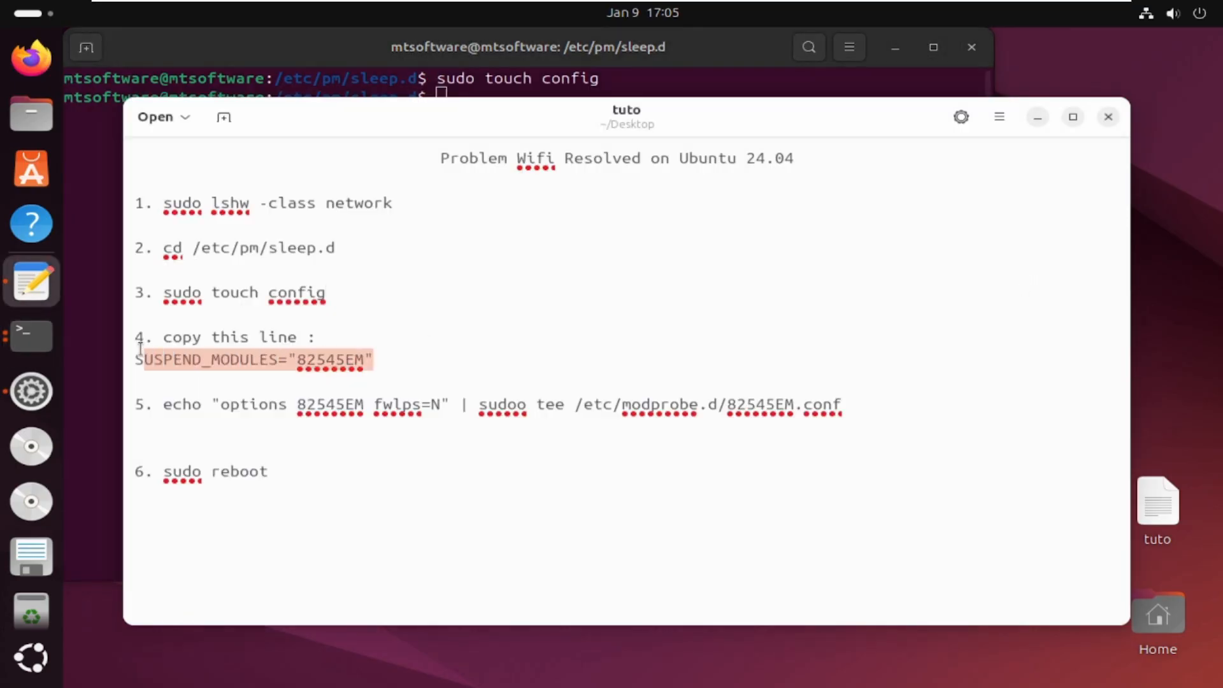
click(527, 47)
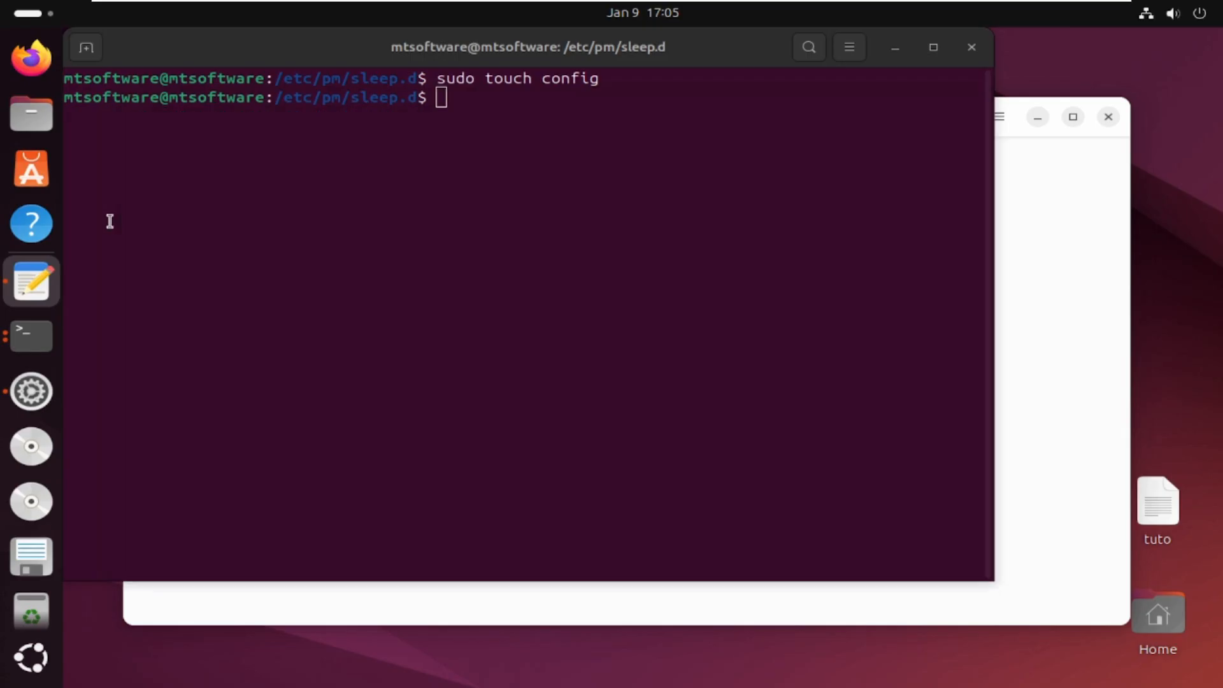
Write SUSPEND_MODULES="82545EM" into config with nano, save, and reopen to verify.
text(sudo nan)
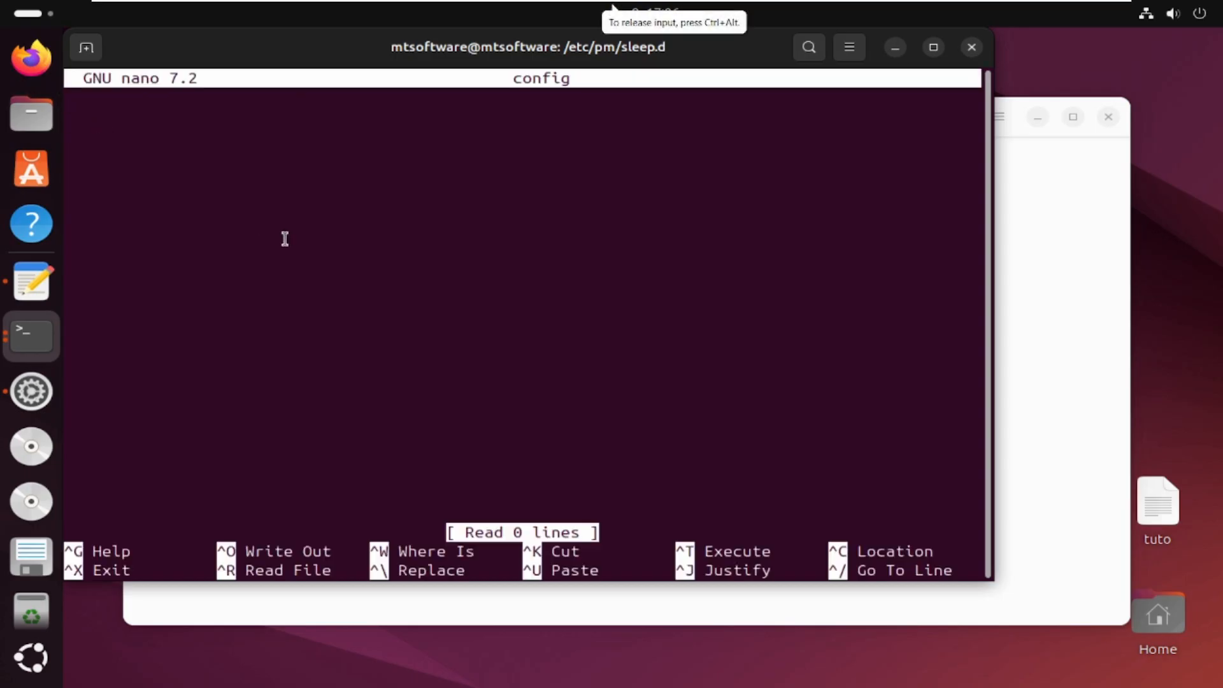
text(SUSPEND_MODULES="82545EM")
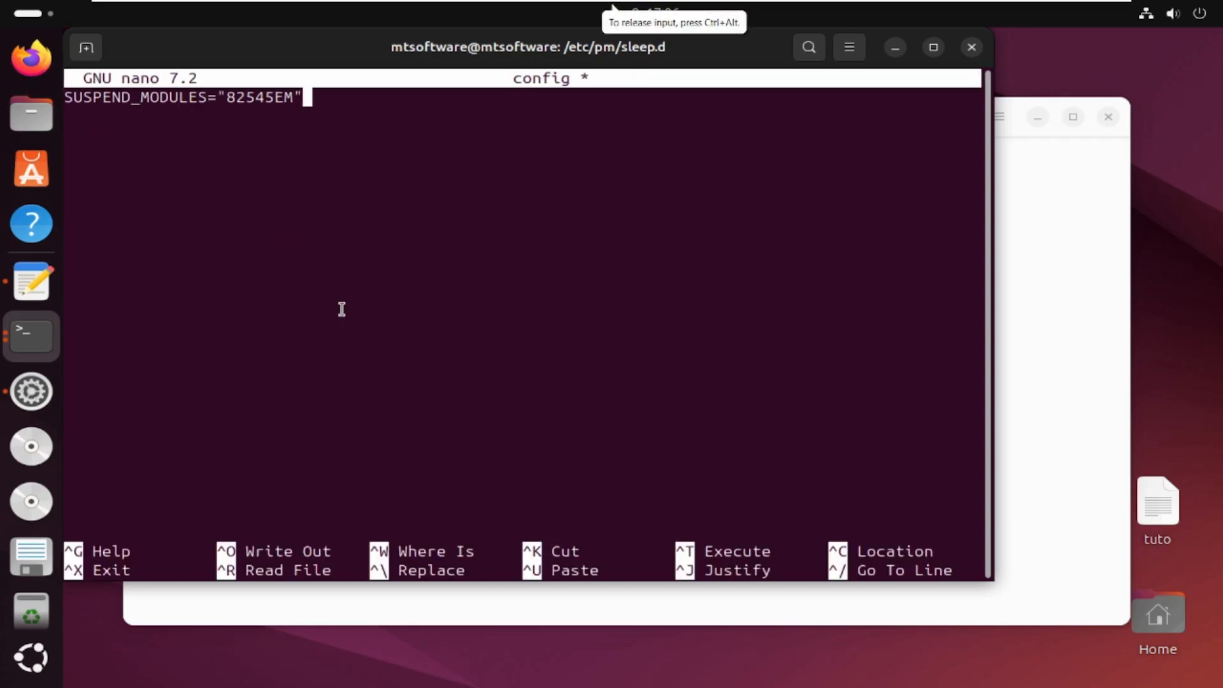
key(ctrl+x)
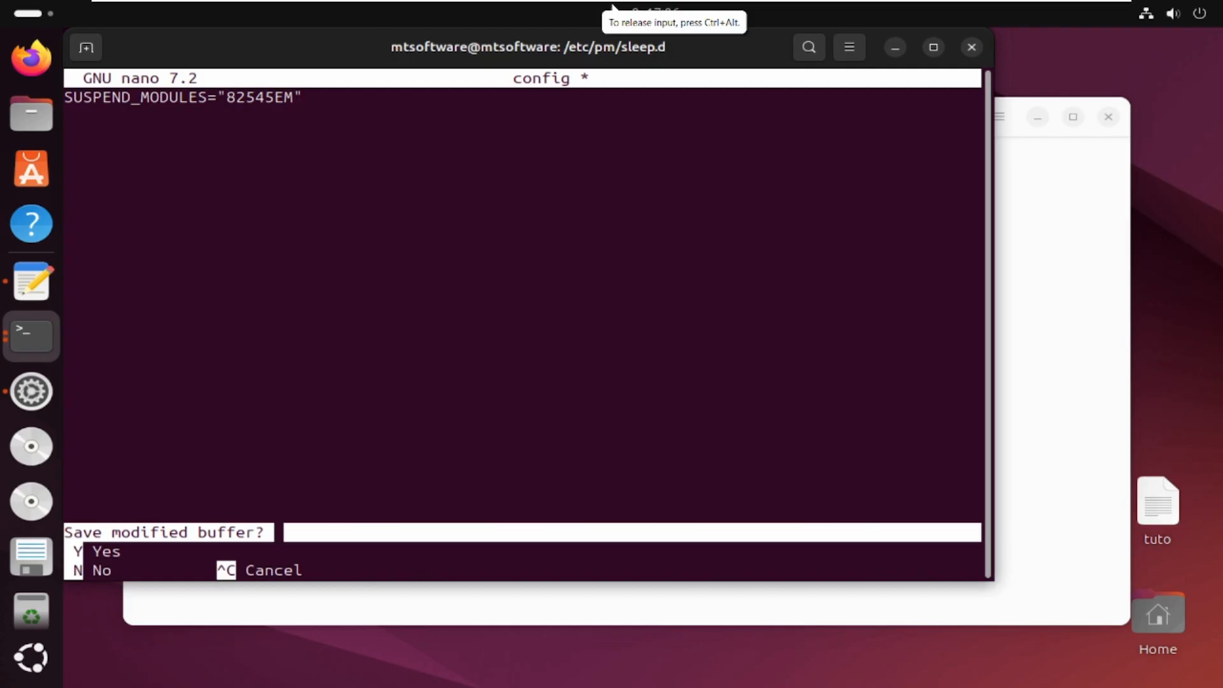
key(y)
text(sudo nano config)
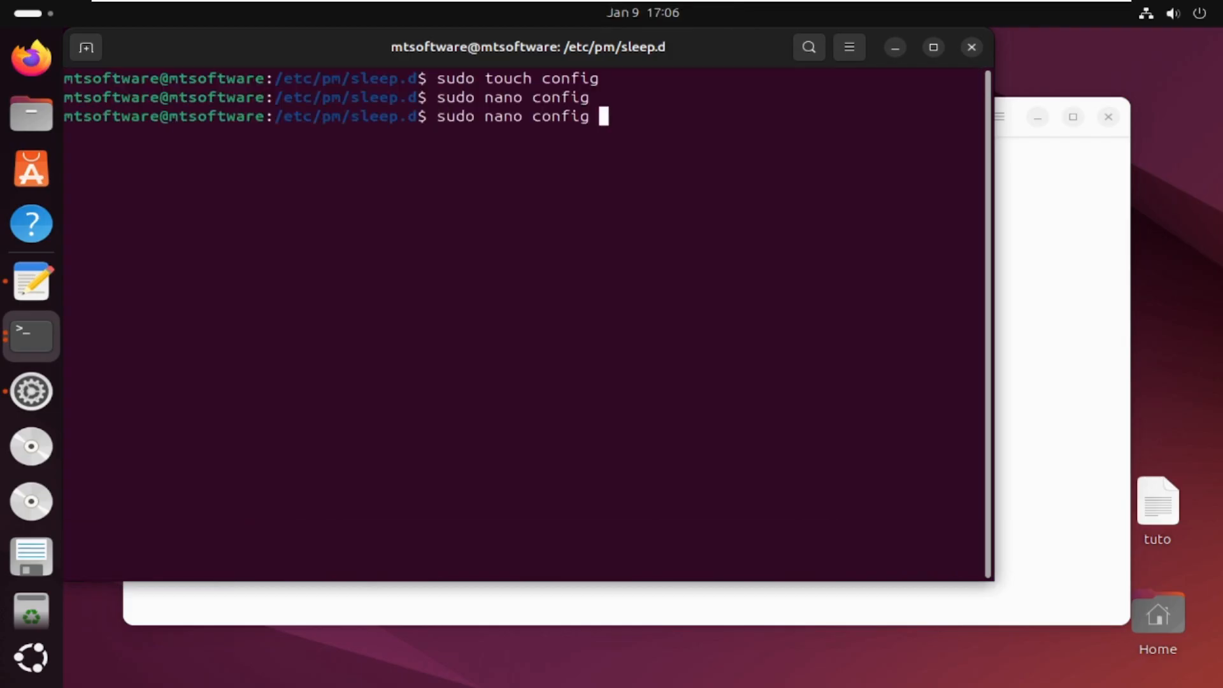
key(Return)
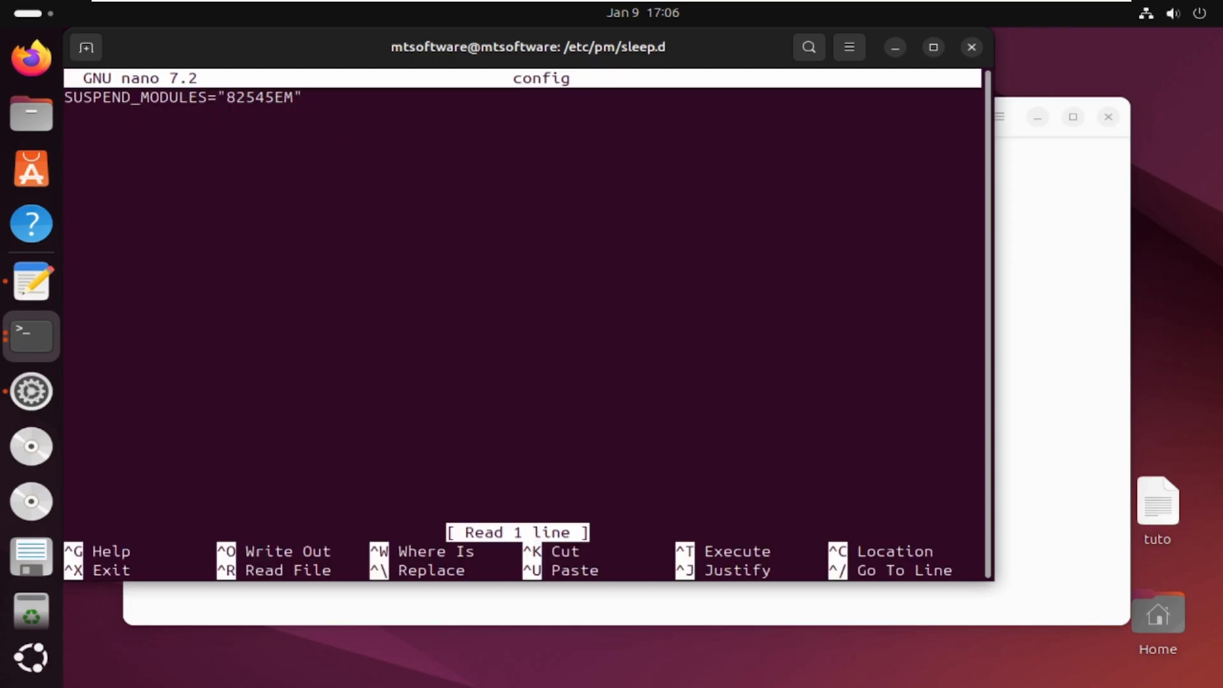
key(ctrl+x)
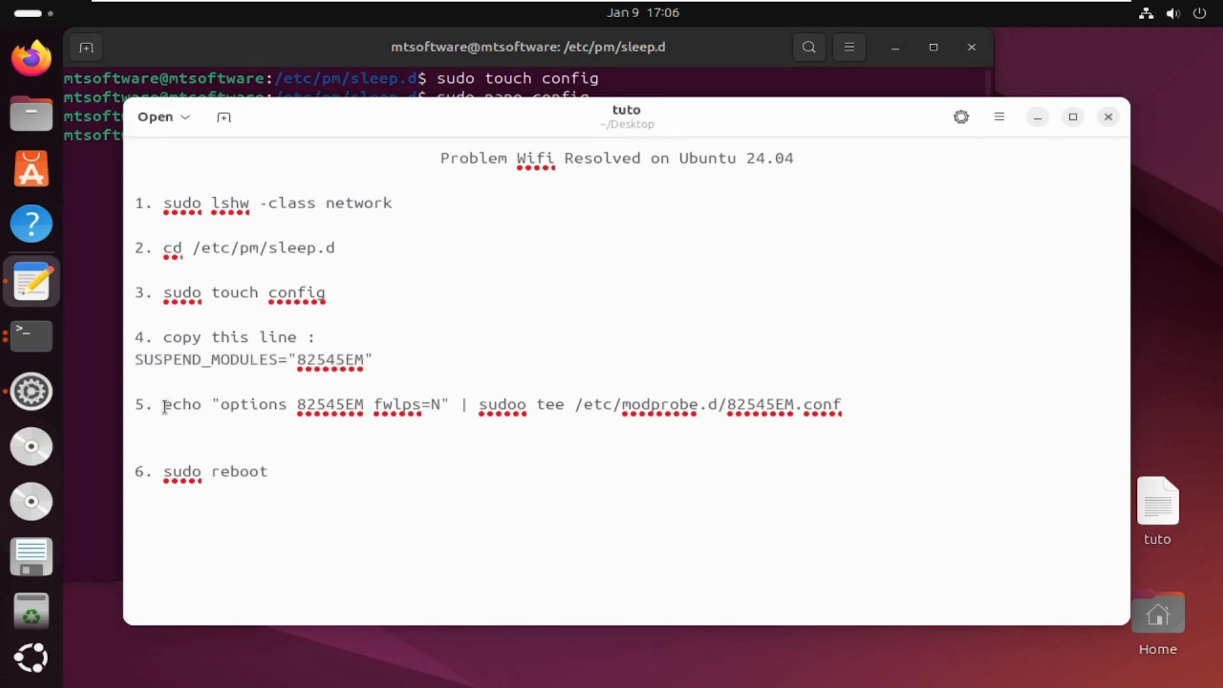
Run step 5's tee command, fixing sudoo to sudo, writing 'options 82545EM fwlps=N' to 82545EM.conf.
drag(164, 404, 305, 406)
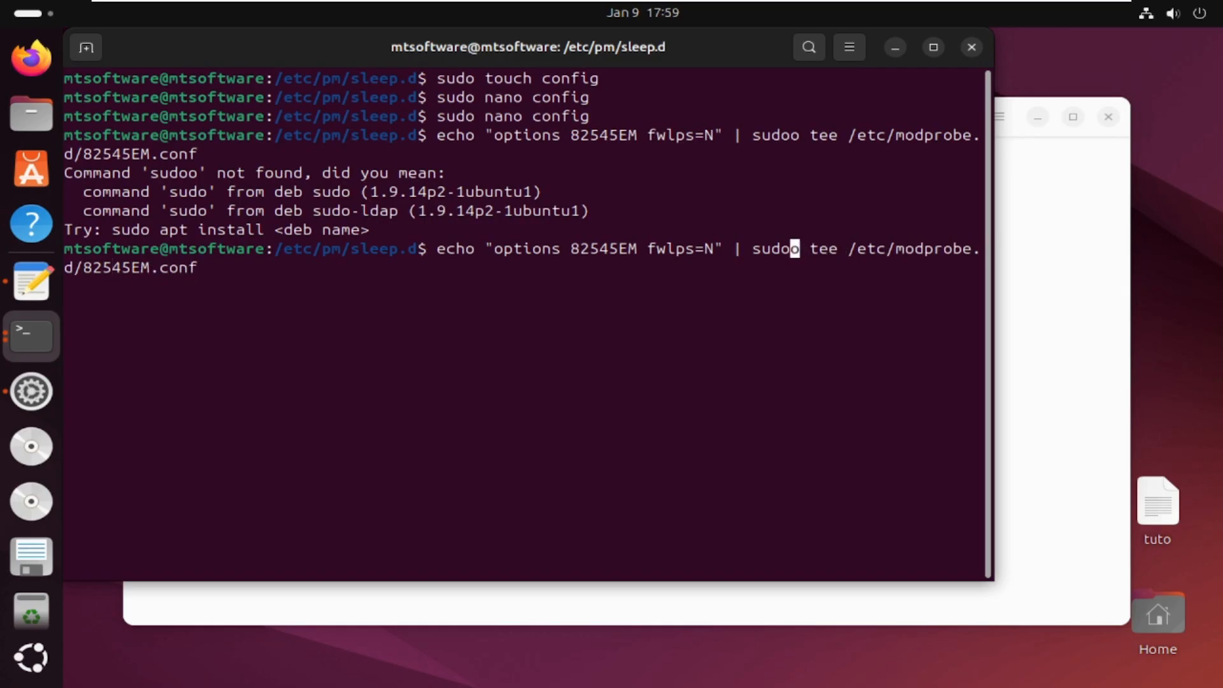
key(BackSpace)
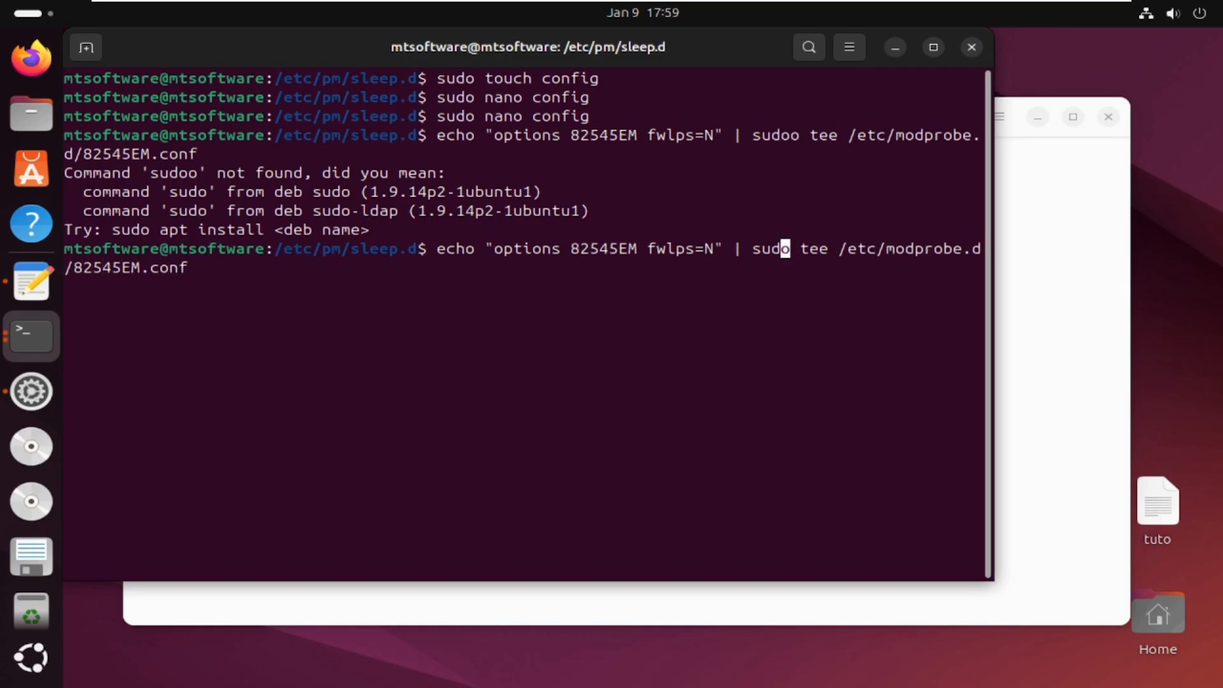
key(Return)
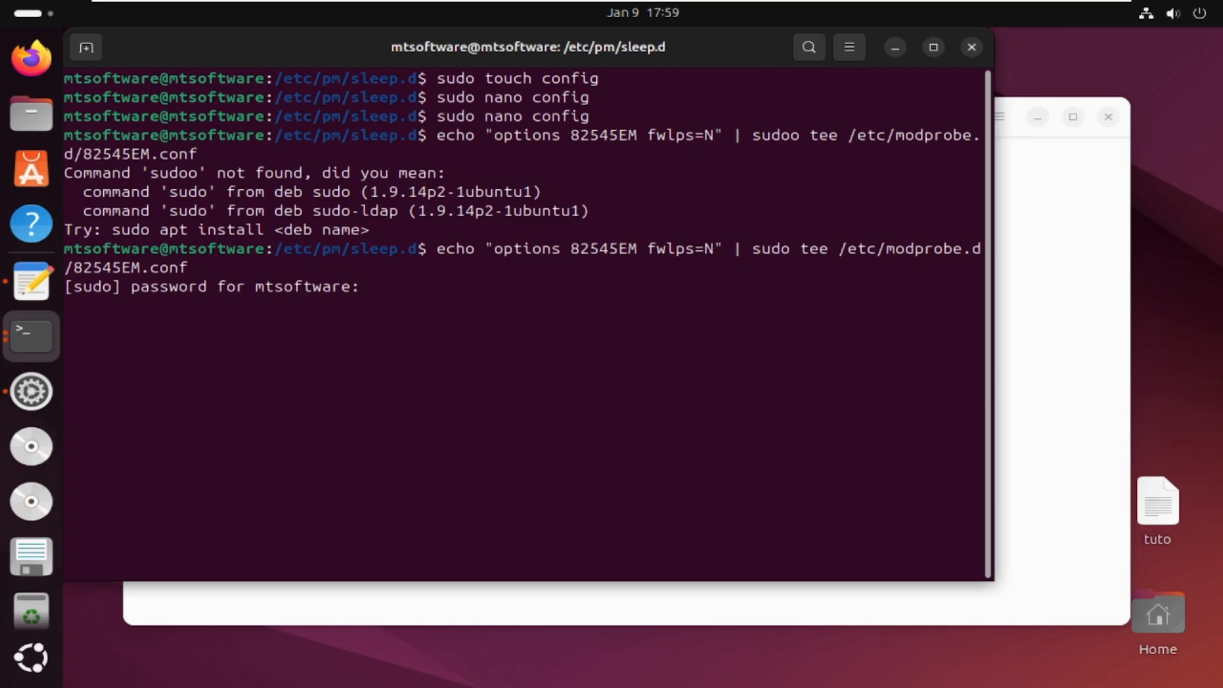
key(Return)
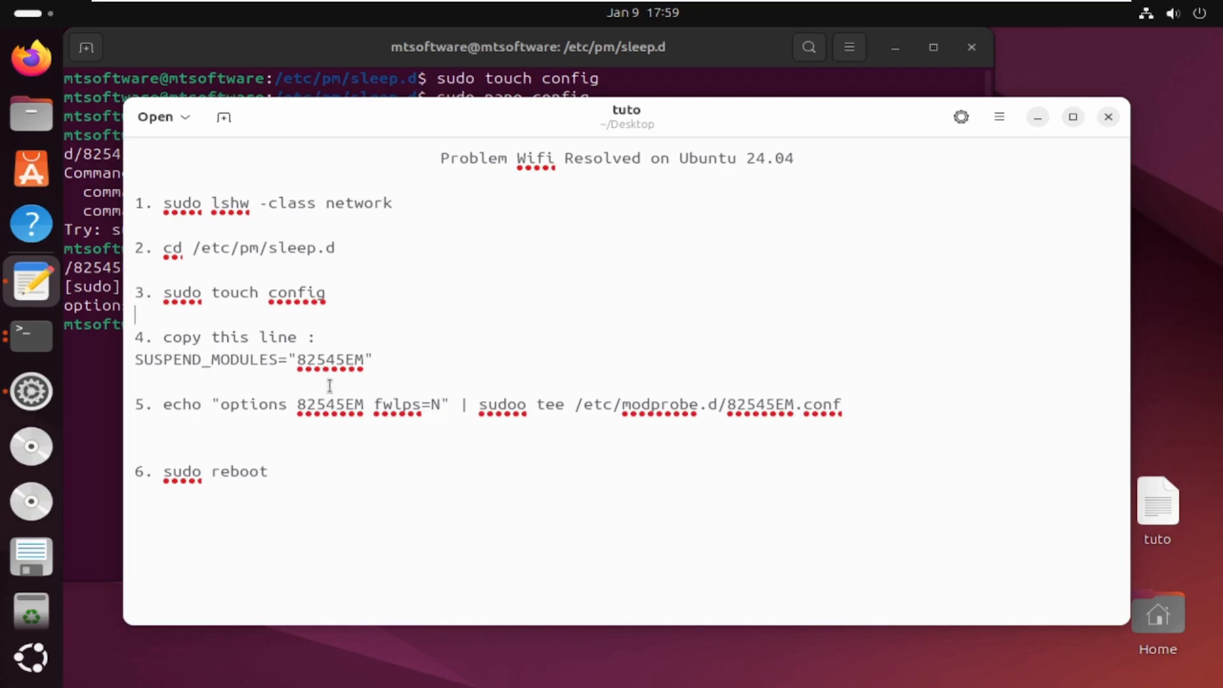
mouse_move(194, 405)
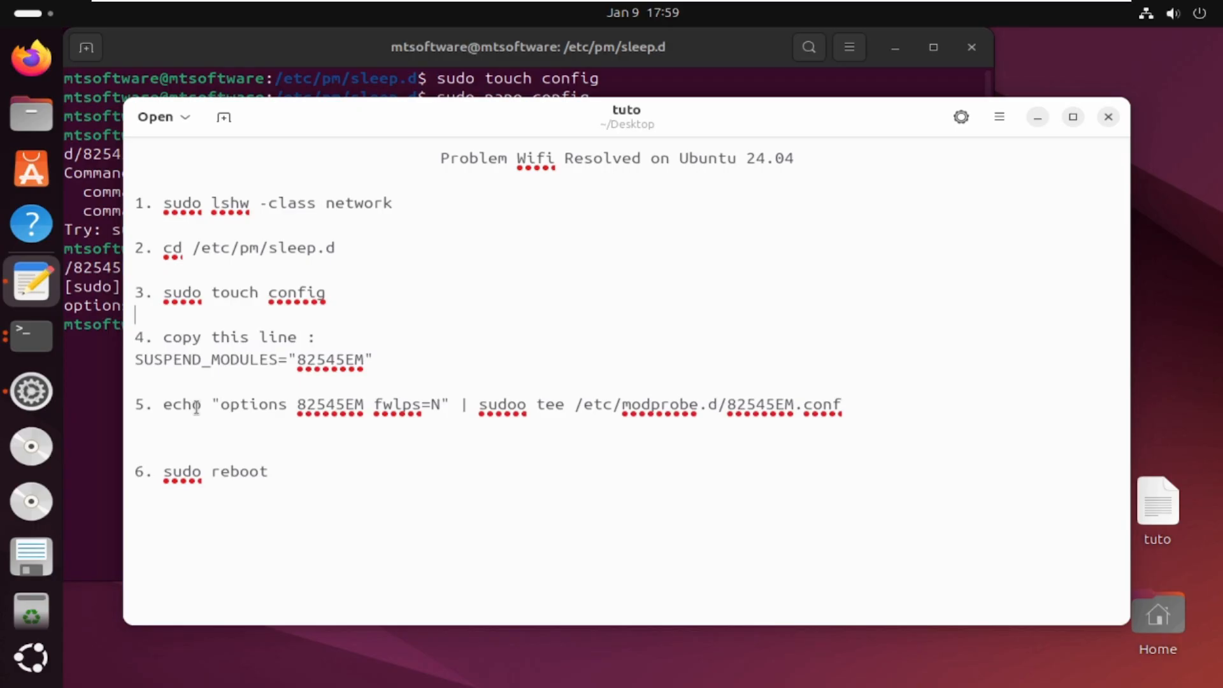